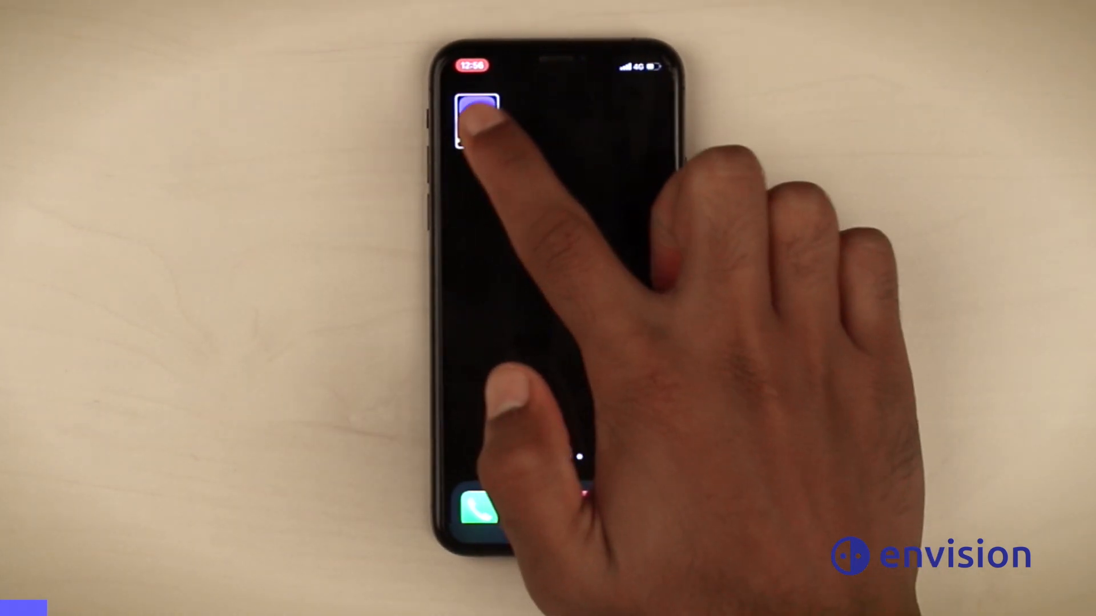
# Launch Envision and focus the glasses' Wi-Fi row showing Not Connected
pyautogui.click(472, 111)
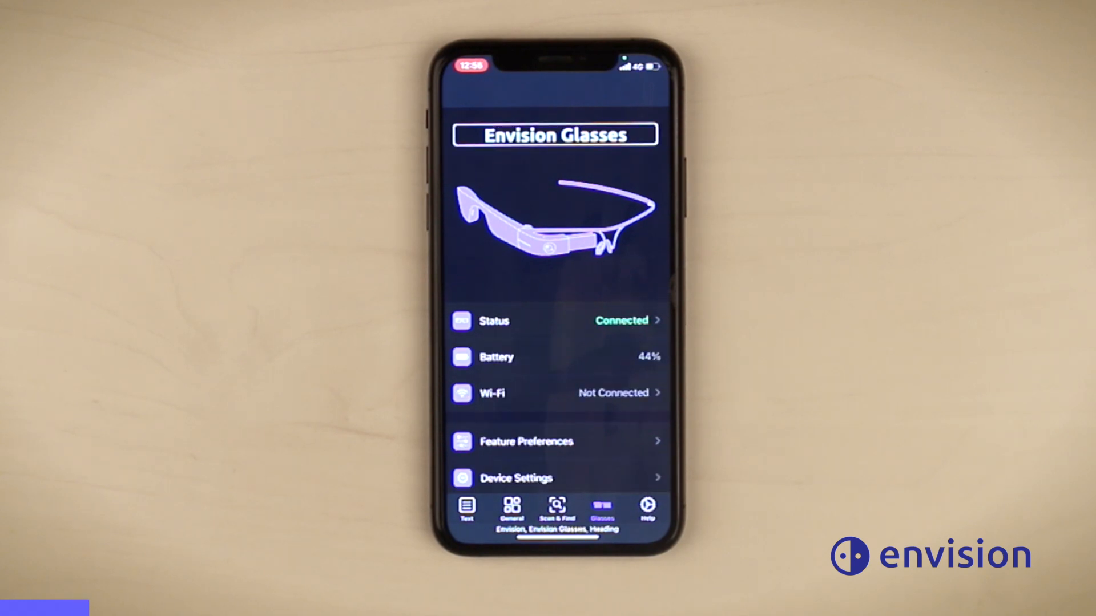
pyautogui.click(556, 393)
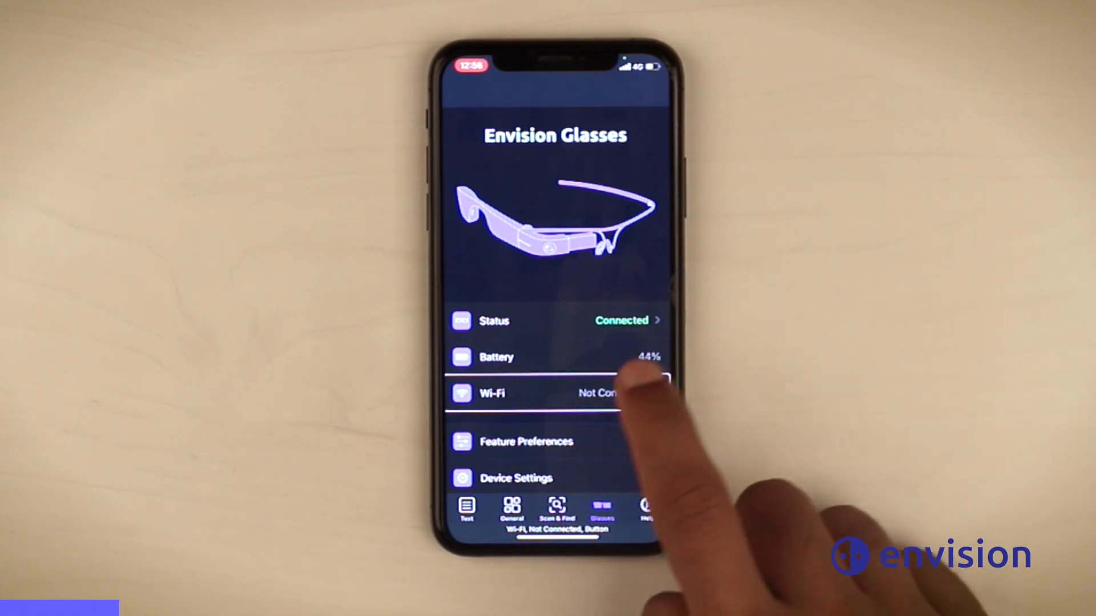
# Open the glasses' Wi-Fi settings and select the Office WiFi network
pyautogui.click(552, 393)
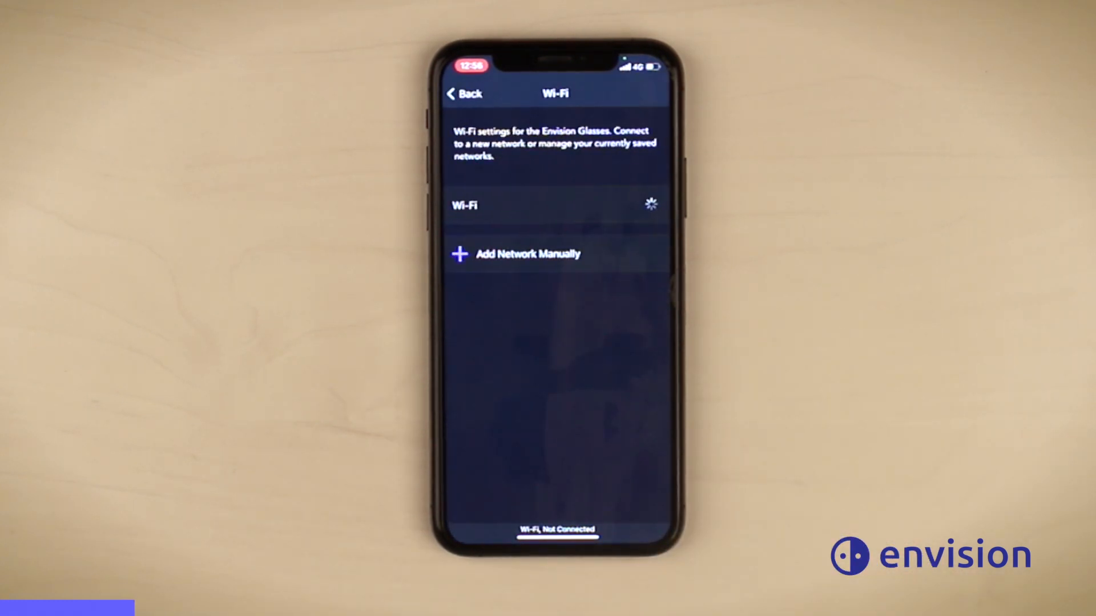
pyautogui.click(640, 203)
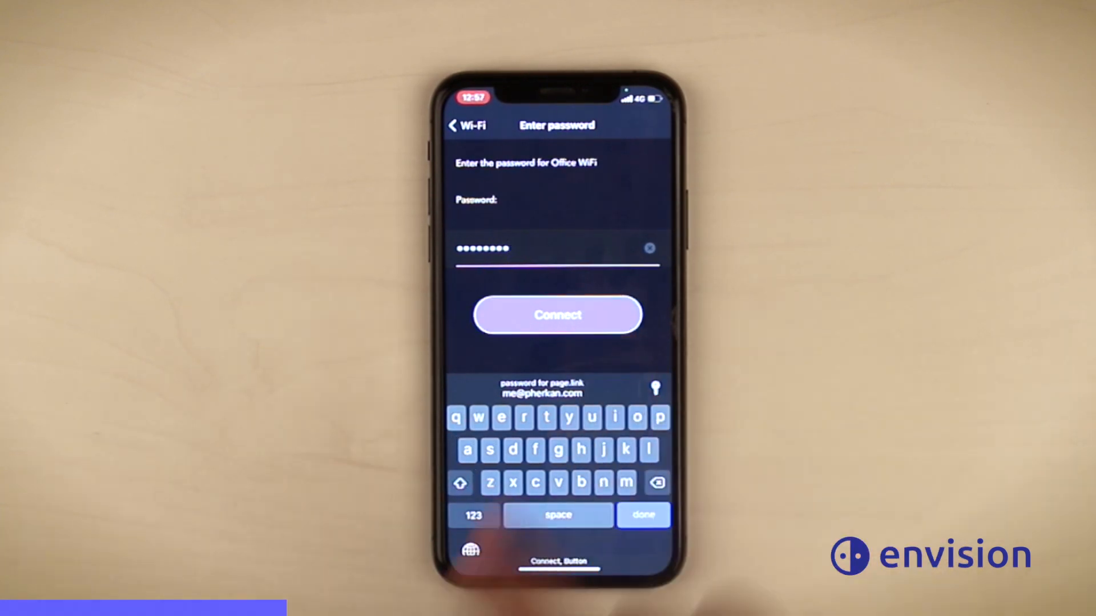
# Connect the glasses to Office WiFi with the entered password
pyautogui.click(558, 315)
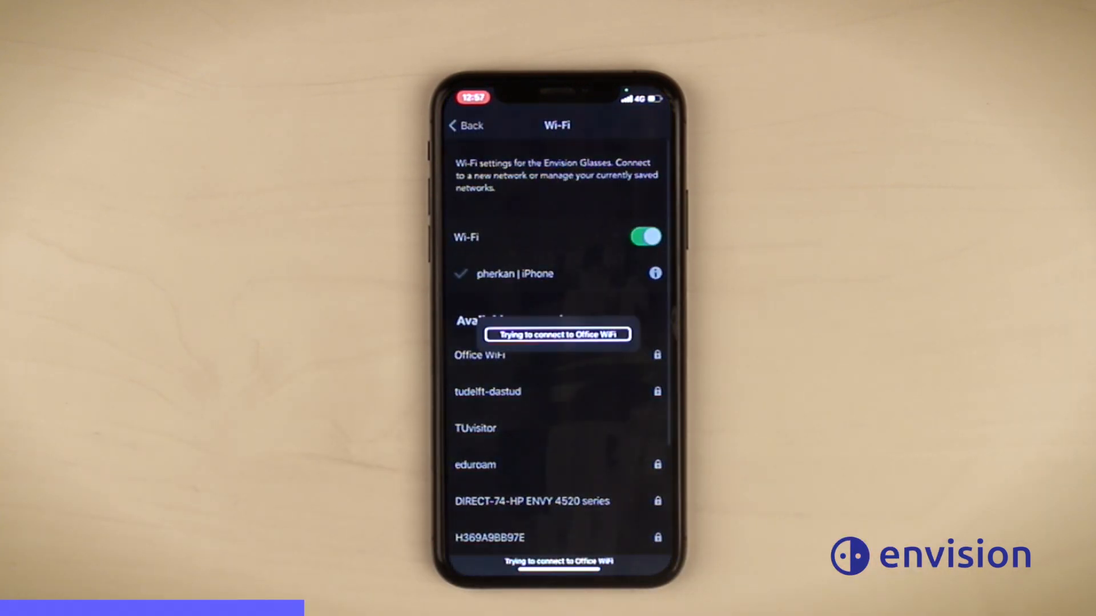